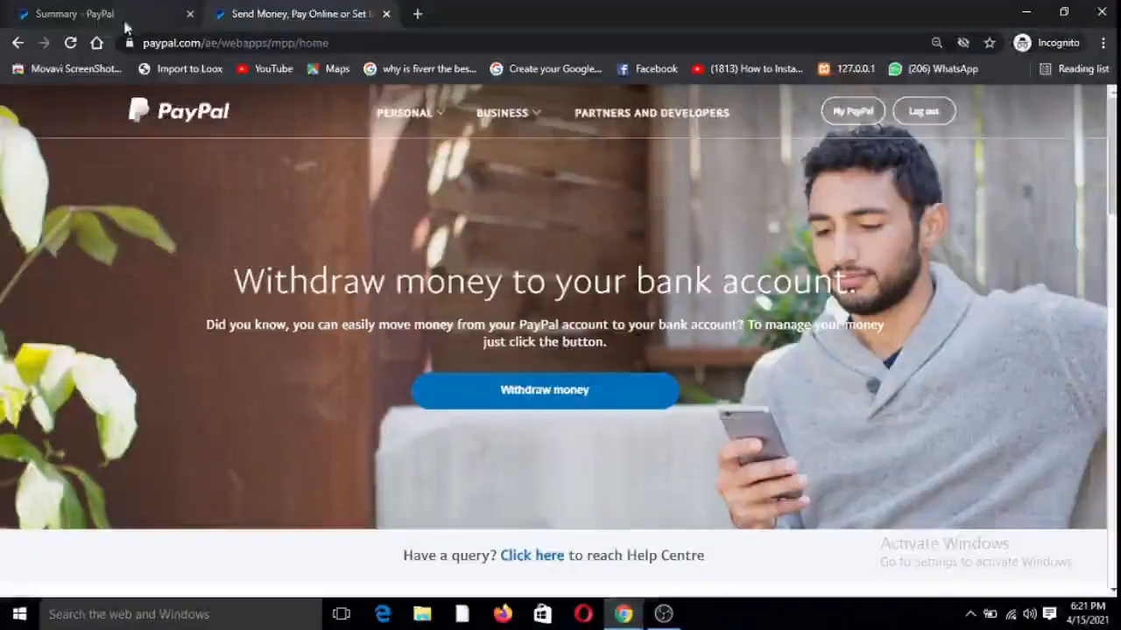
mouse_move(1047, 375)
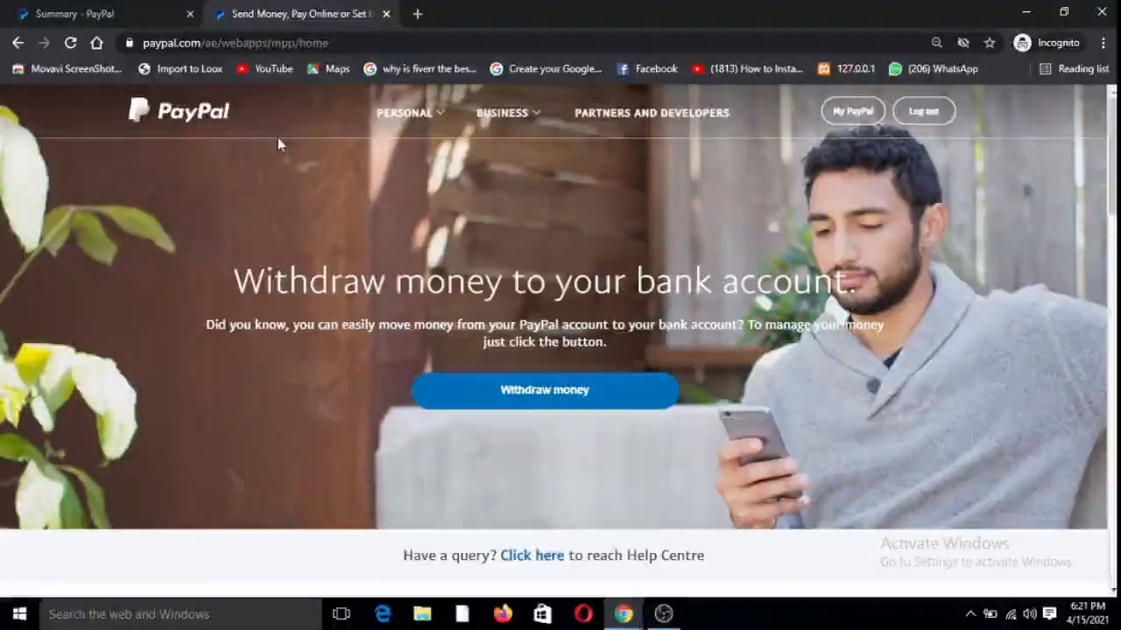
mouse_move(417, 175)
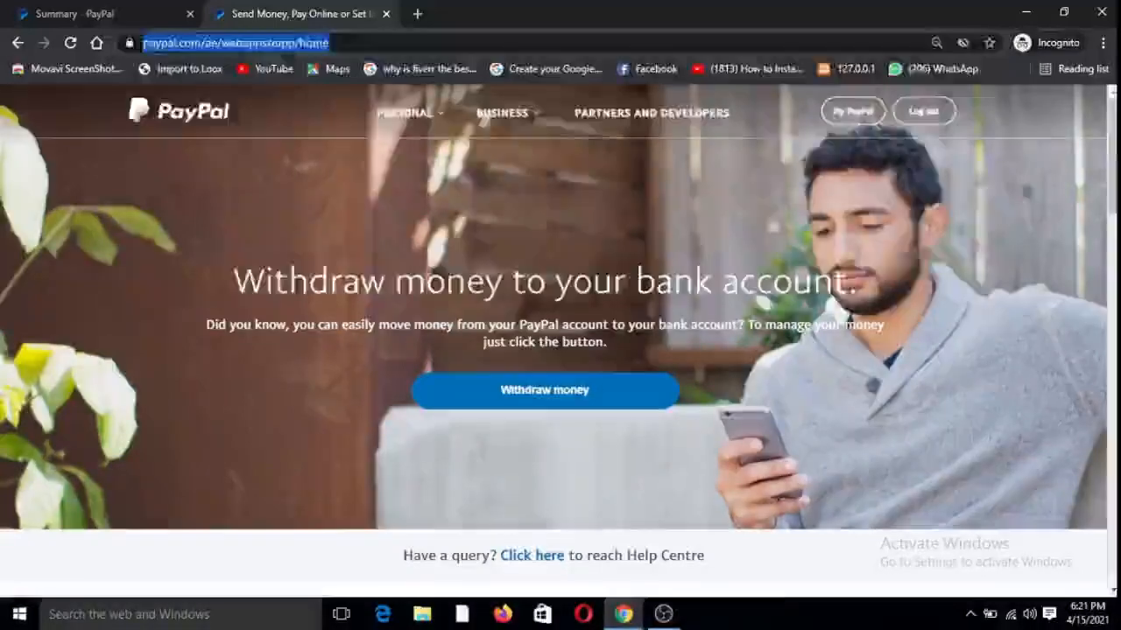
Edit the address to paypal.com and load the account dashboard with the 39.60 USD balance
click(231, 42)
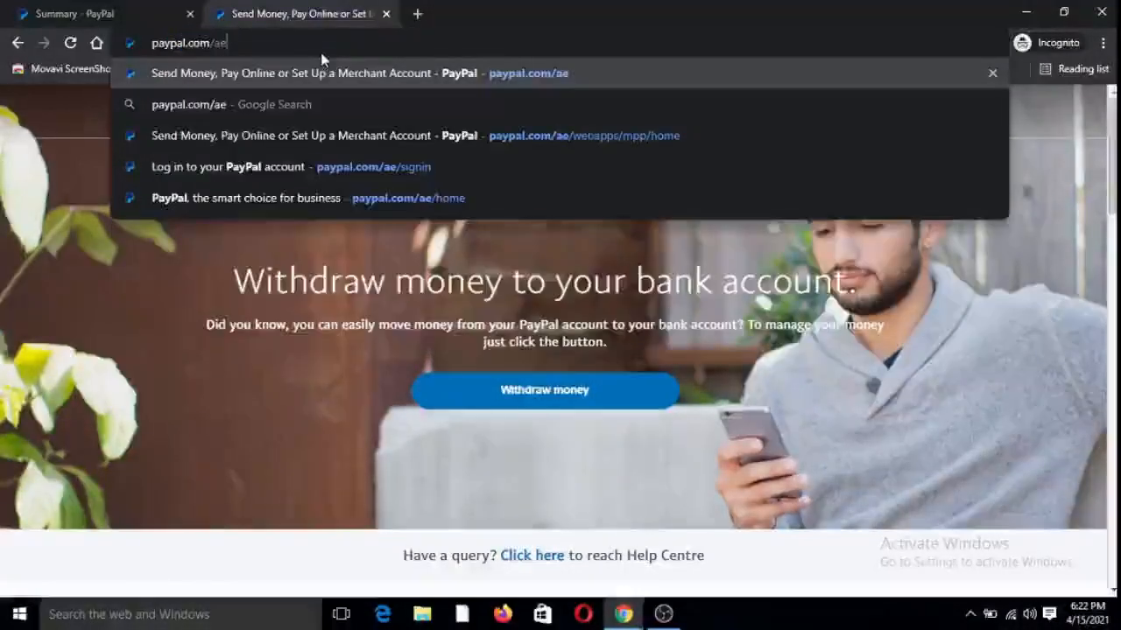
key(Backspace)
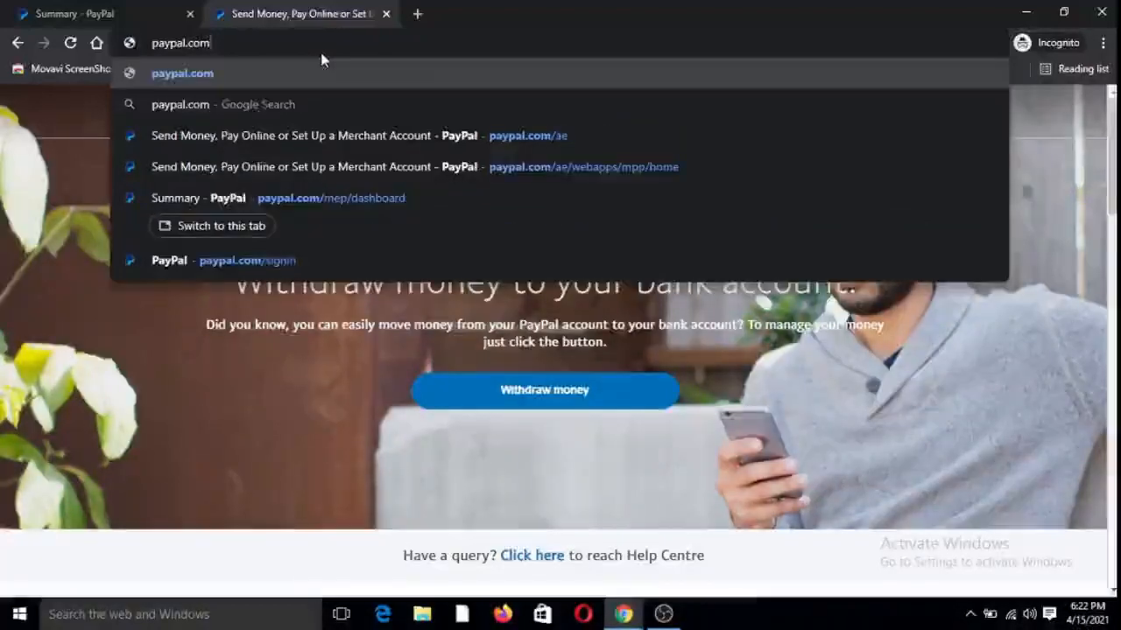
text(/ls)
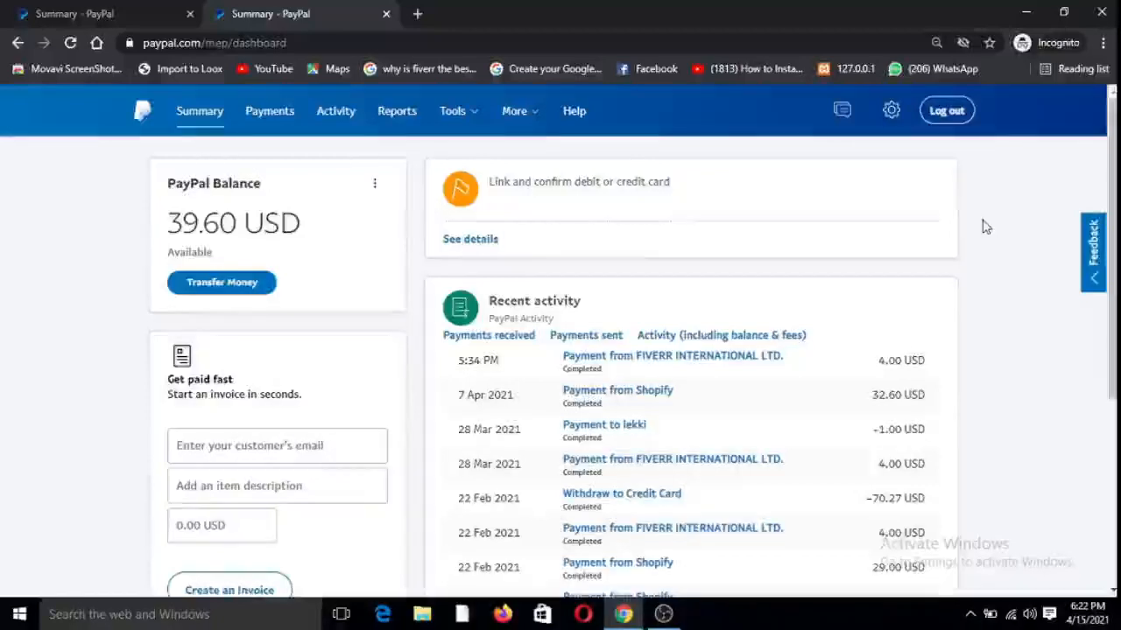
scroll(down, 3)
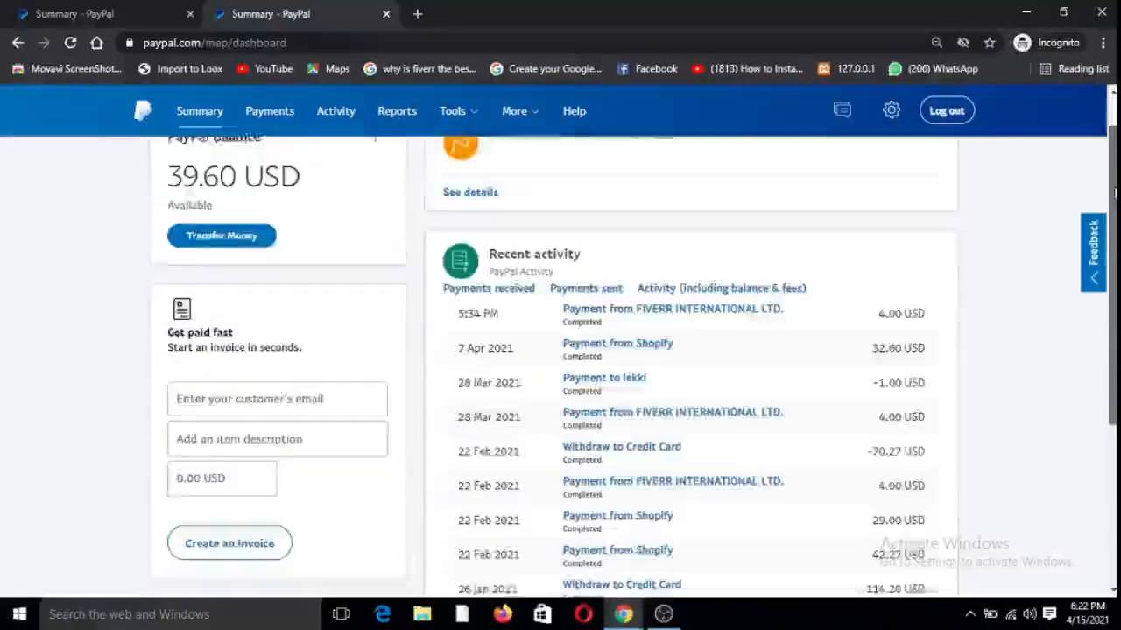
scroll(down, 3)
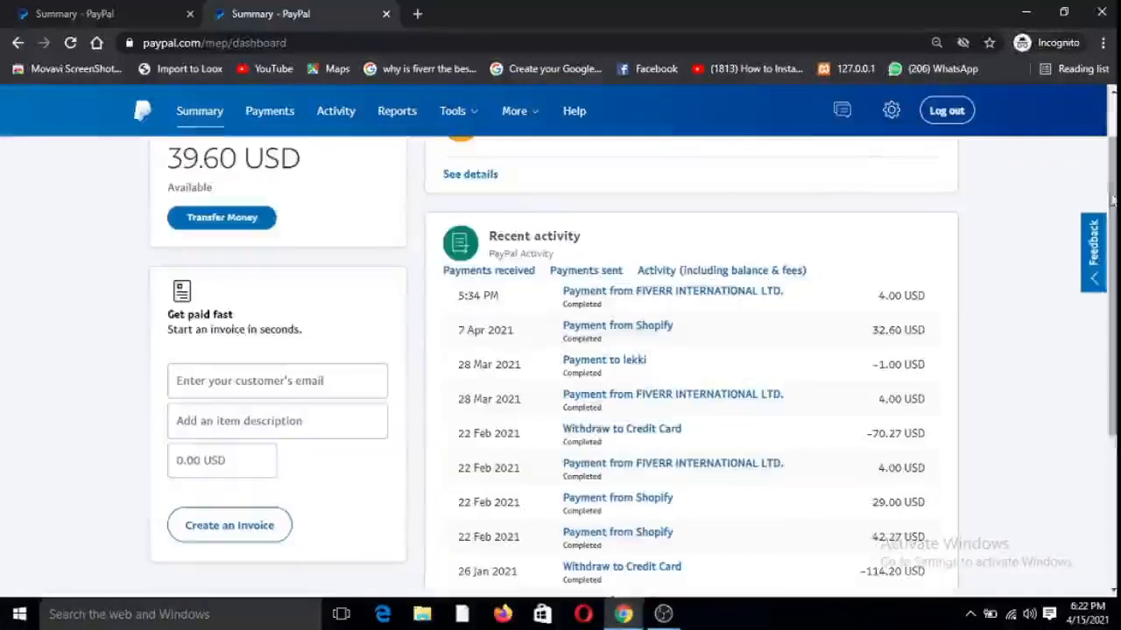
mouse_move(744, 491)
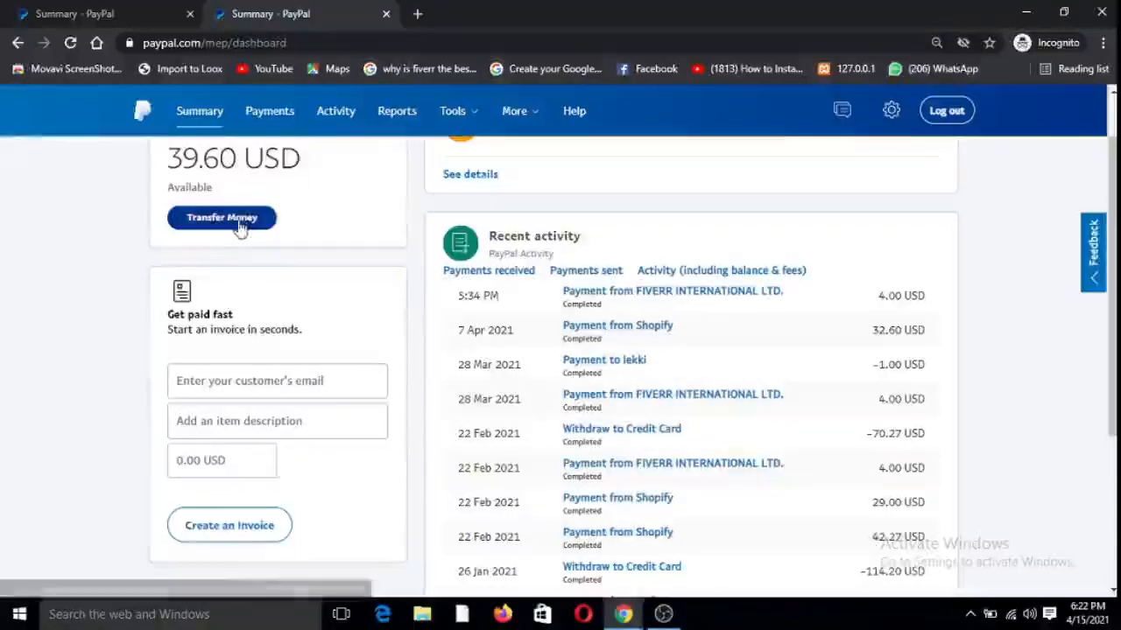
Start Transfer Money from the PayPal balance to reach the Funds Transfer page
click(221, 217)
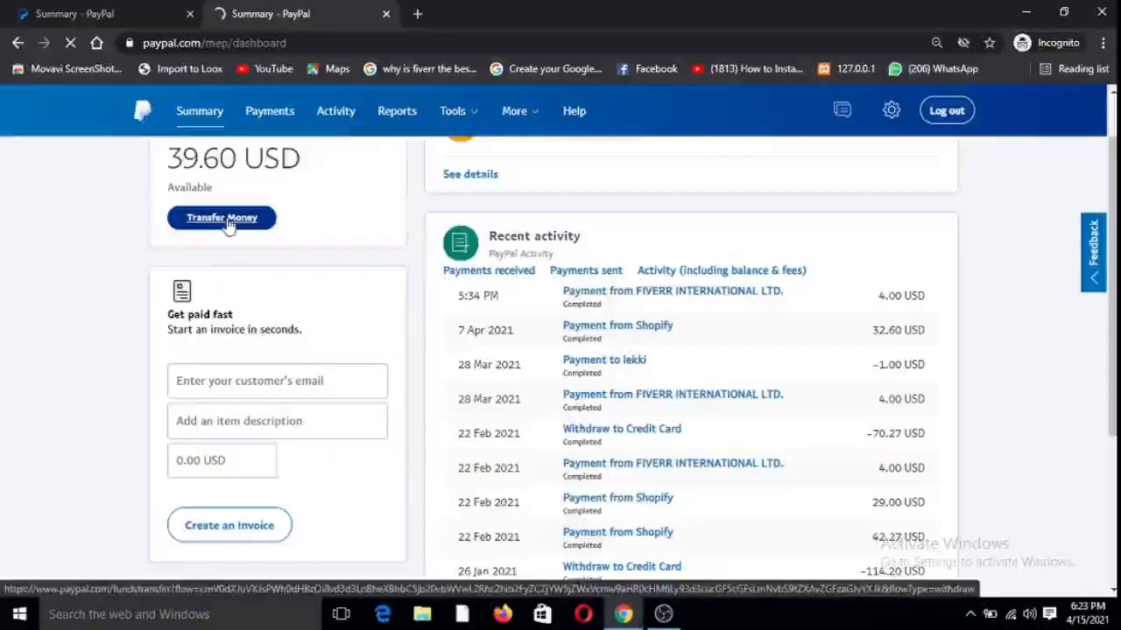
click(221, 217)
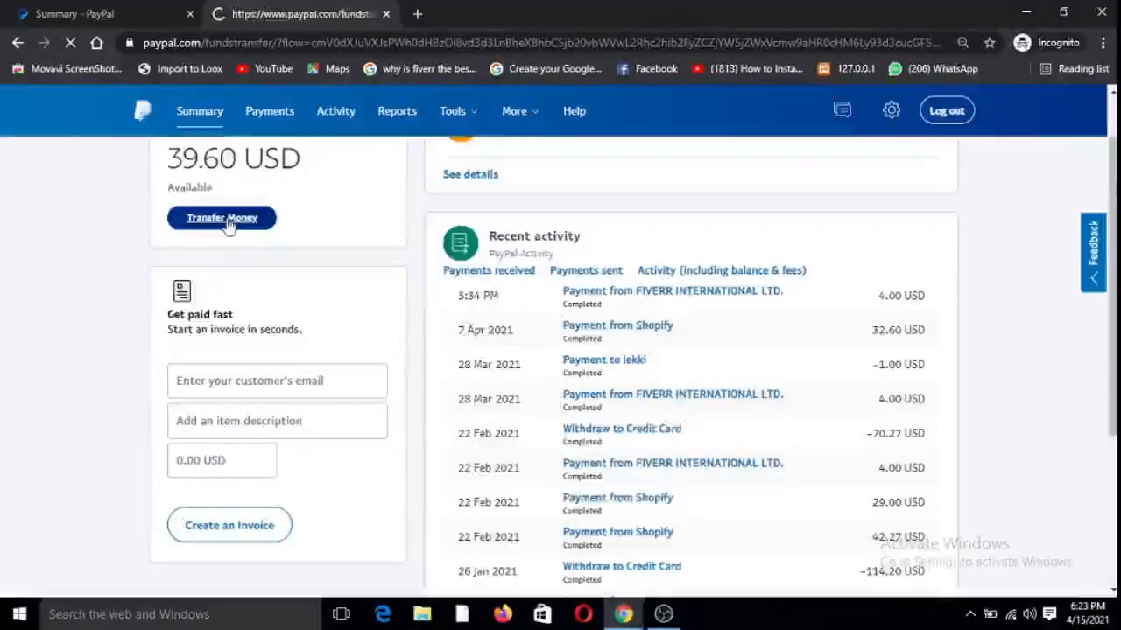
click(220, 217)
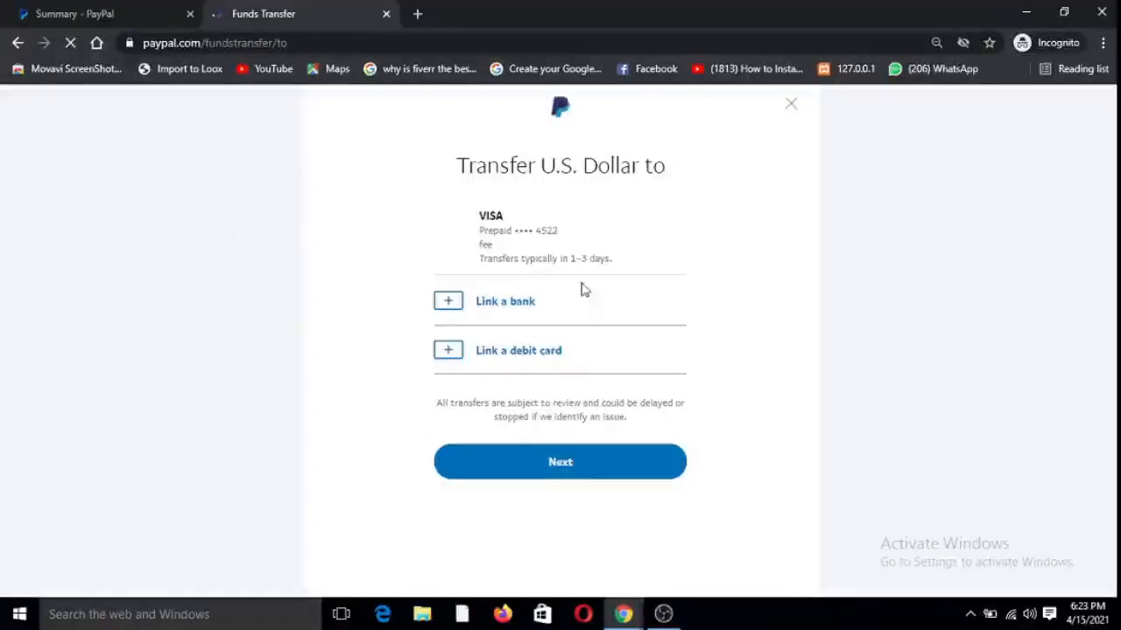
mouse_move(617, 252)
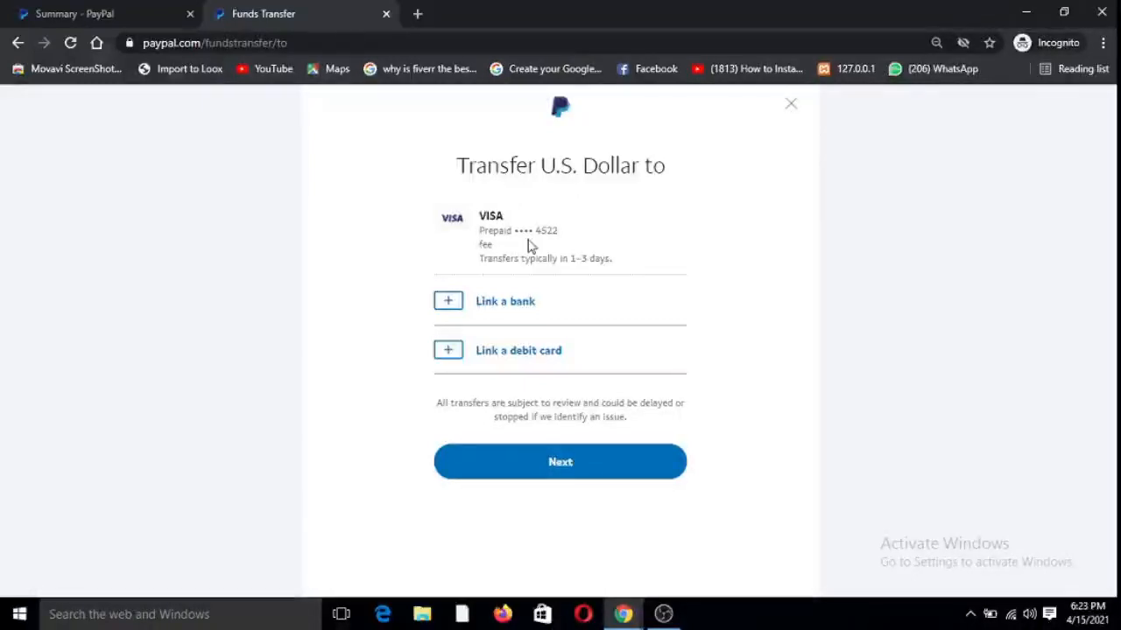
mouse_move(560, 463)
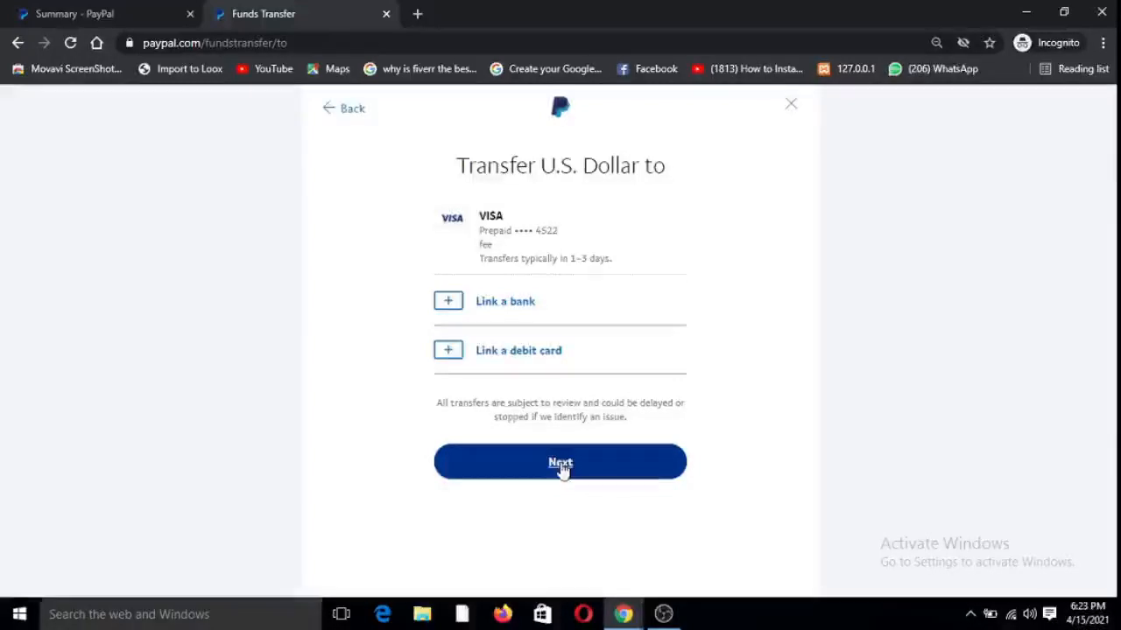
Choose the VISA card as destination and submit the full 39.60 USD as the amount
click(561, 462)
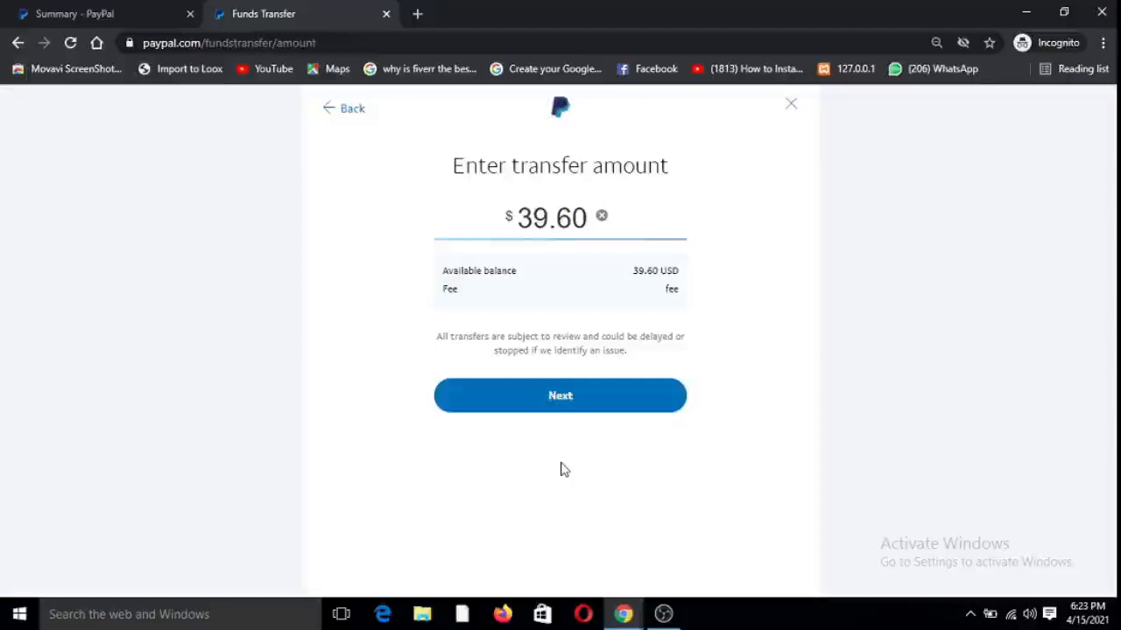
mouse_move(617, 272)
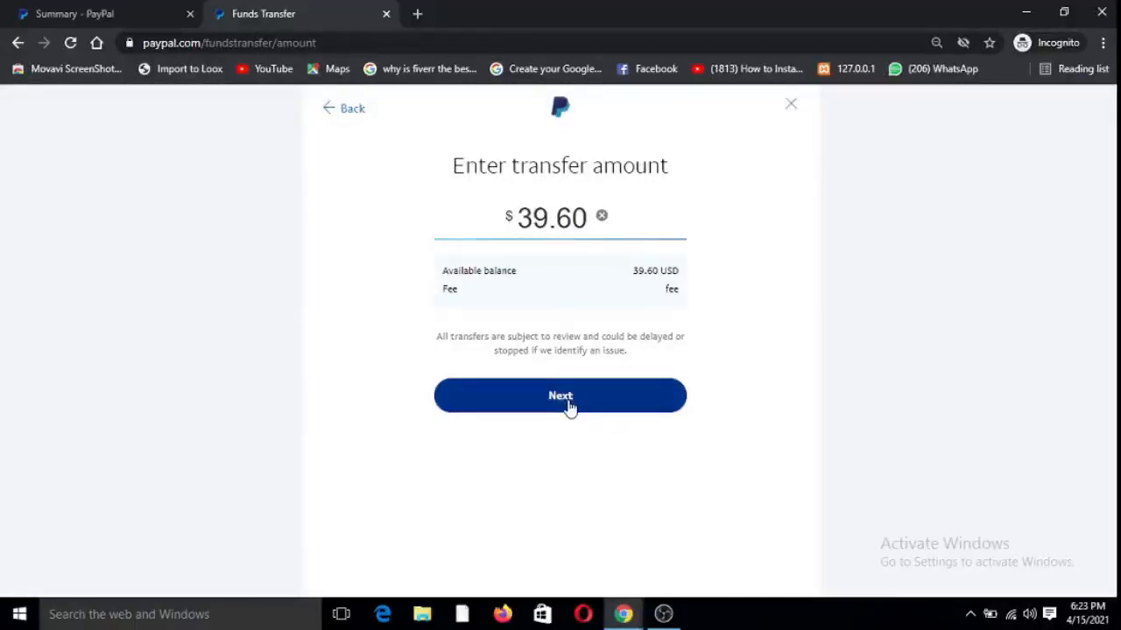
click(561, 396)
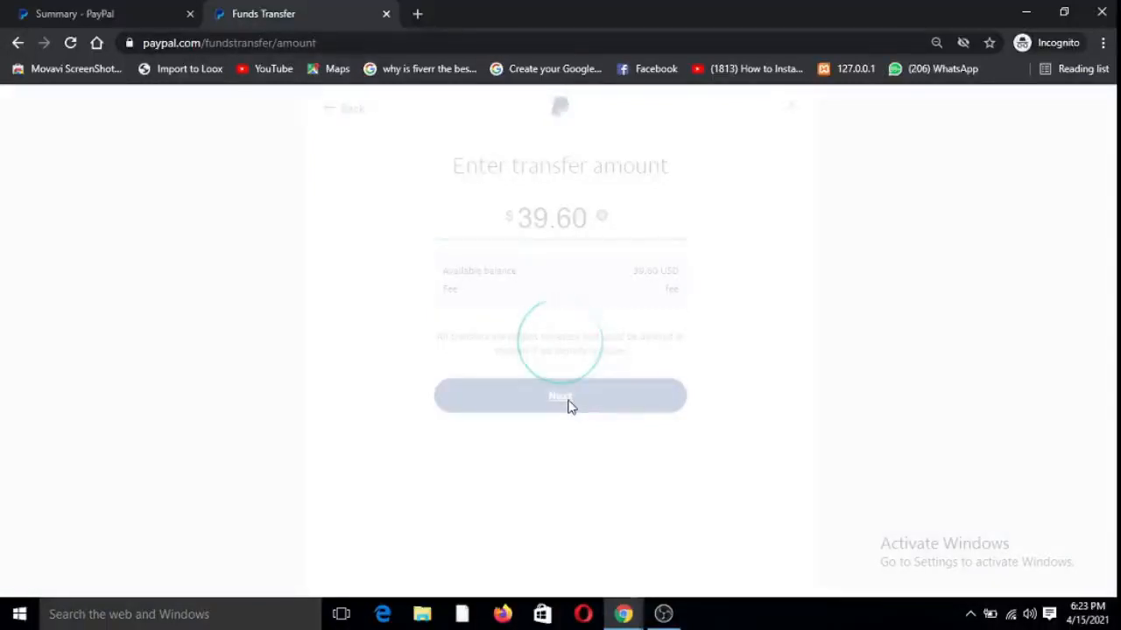
click(560, 395)
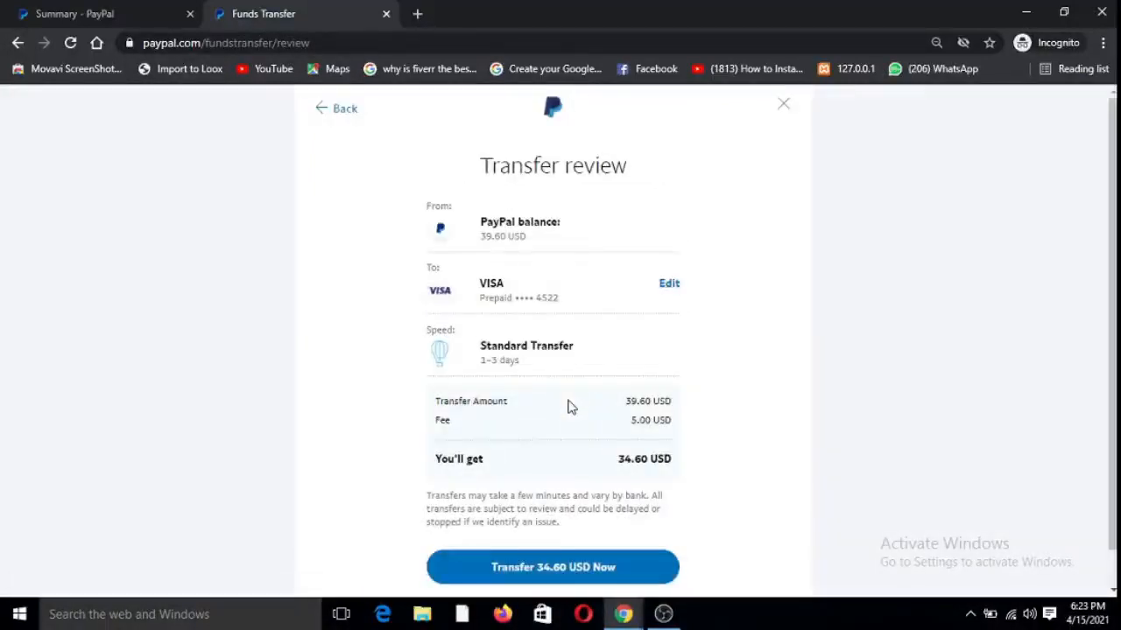
scroll(up, 3)
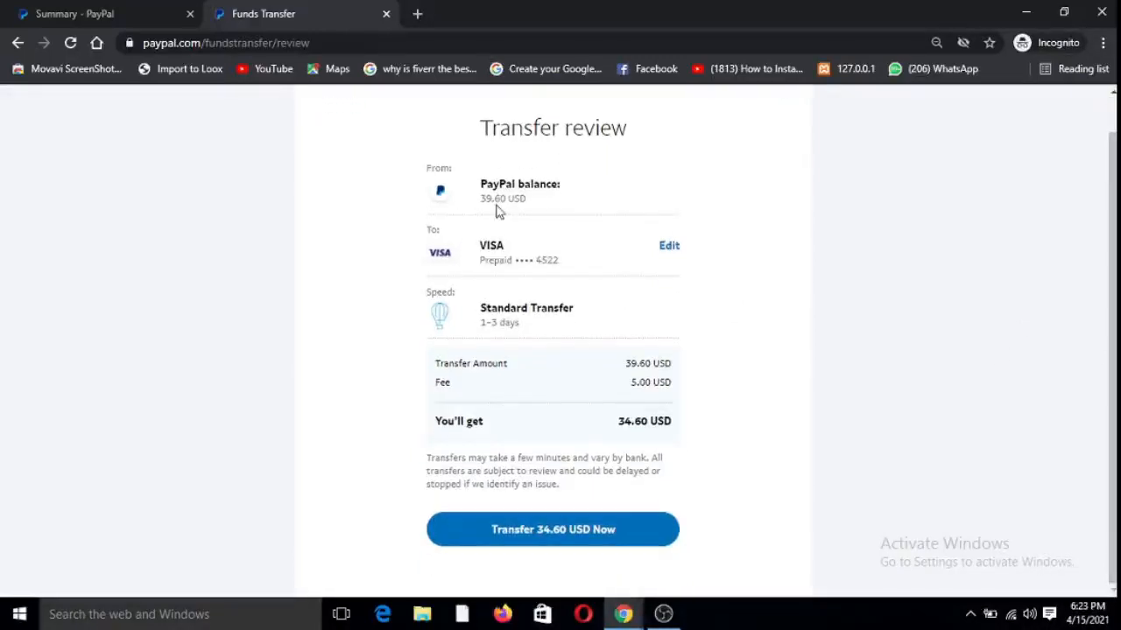
mouse_move(512, 214)
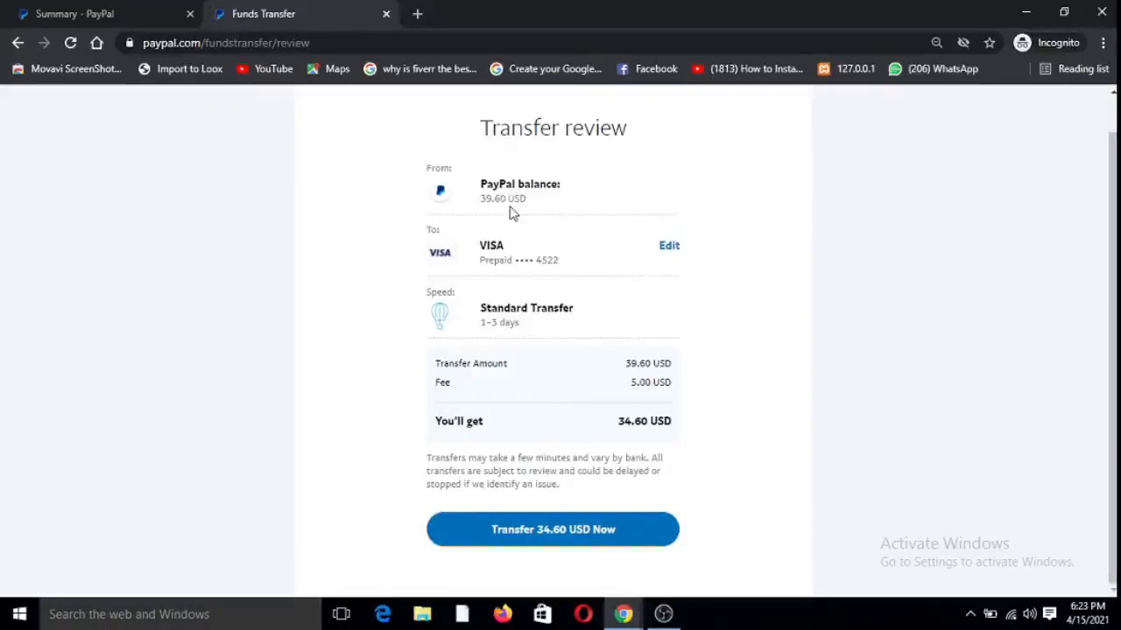
mouse_move(552, 221)
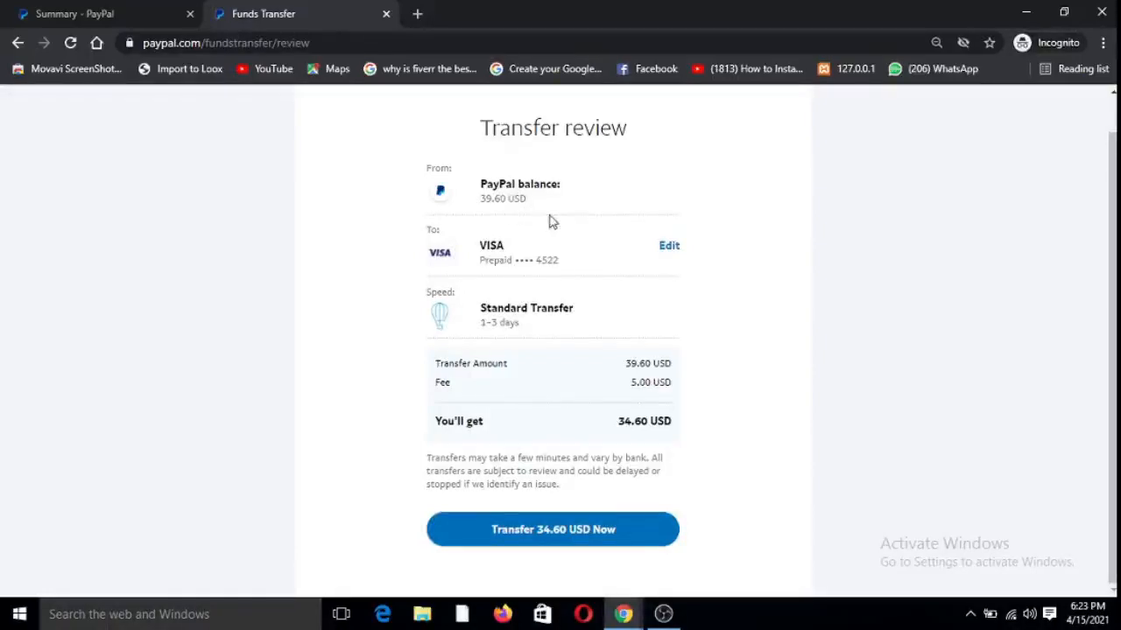
mouse_move(592, 277)
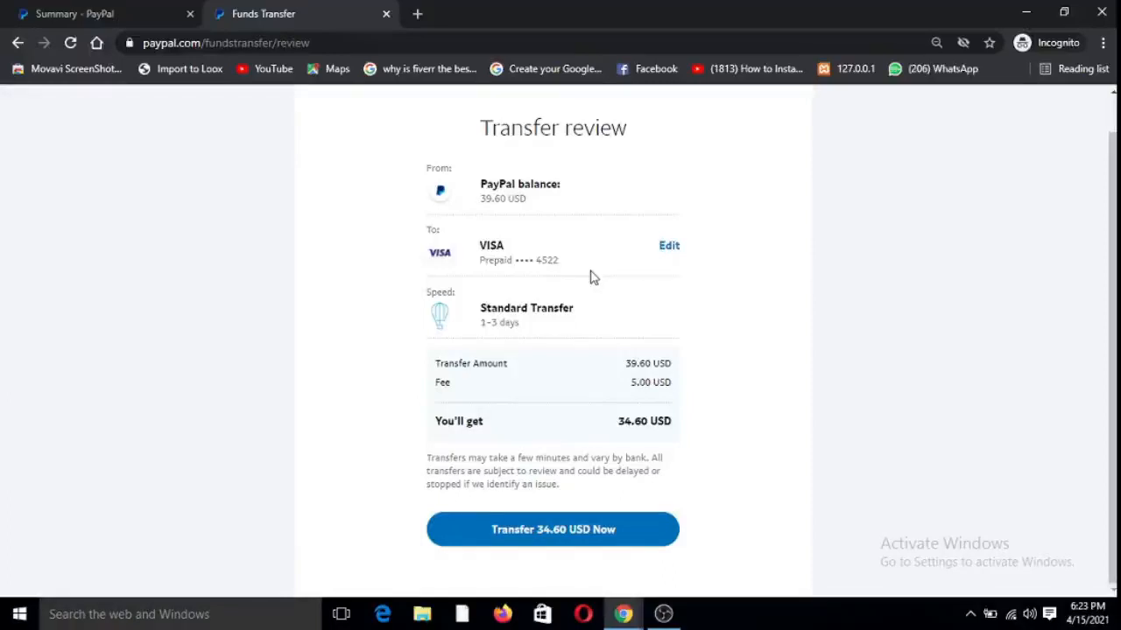
mouse_move(487, 382)
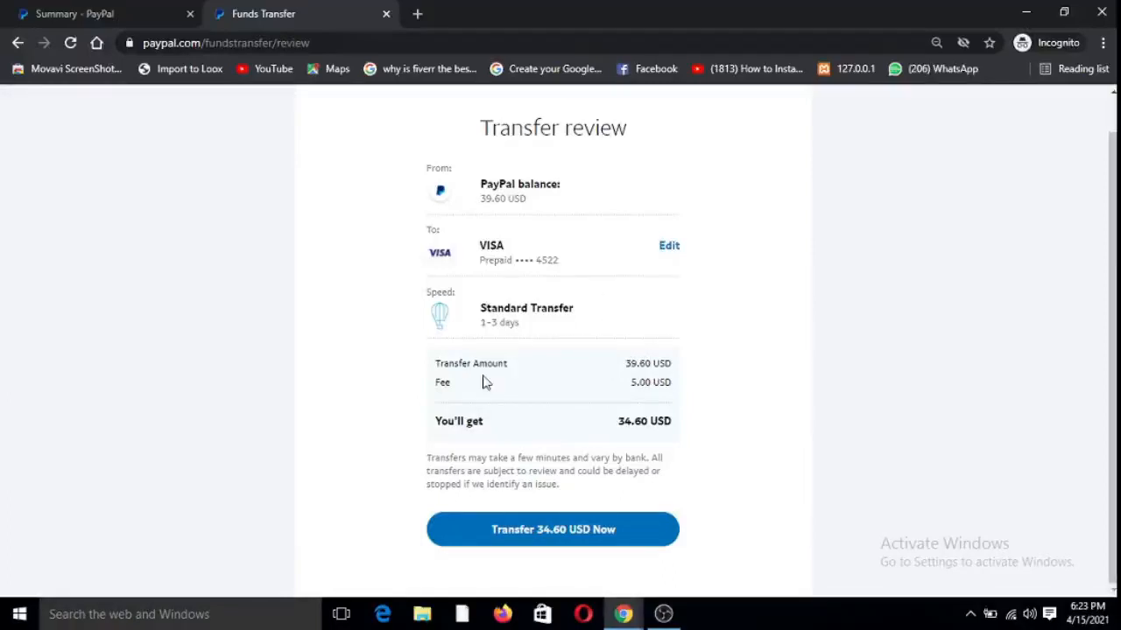
mouse_move(452, 399)
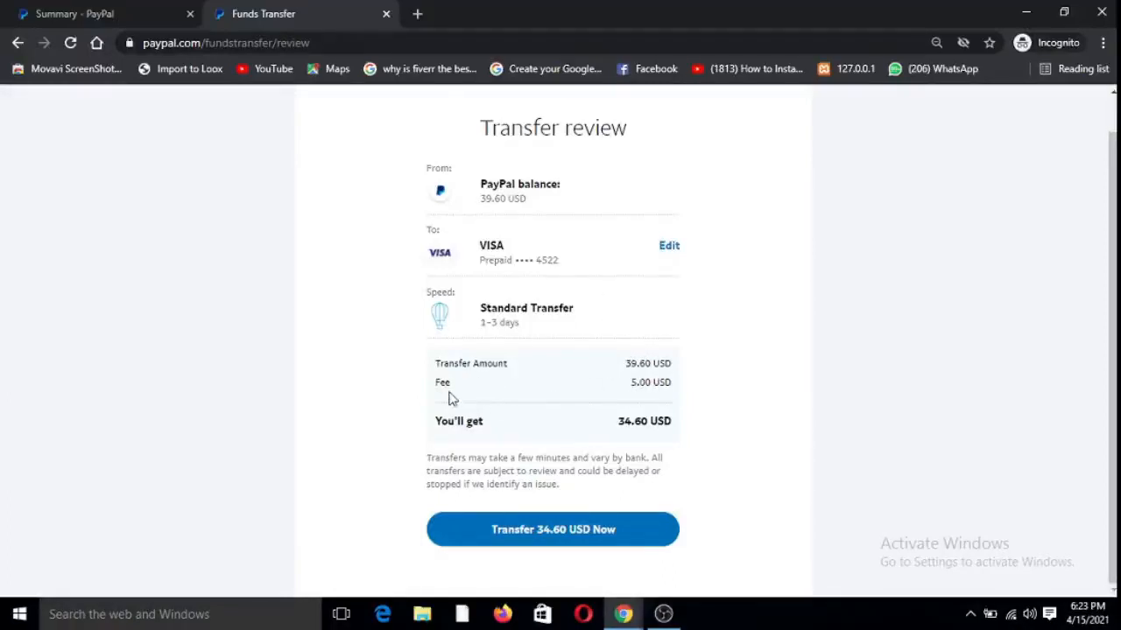
mouse_move(445, 403)
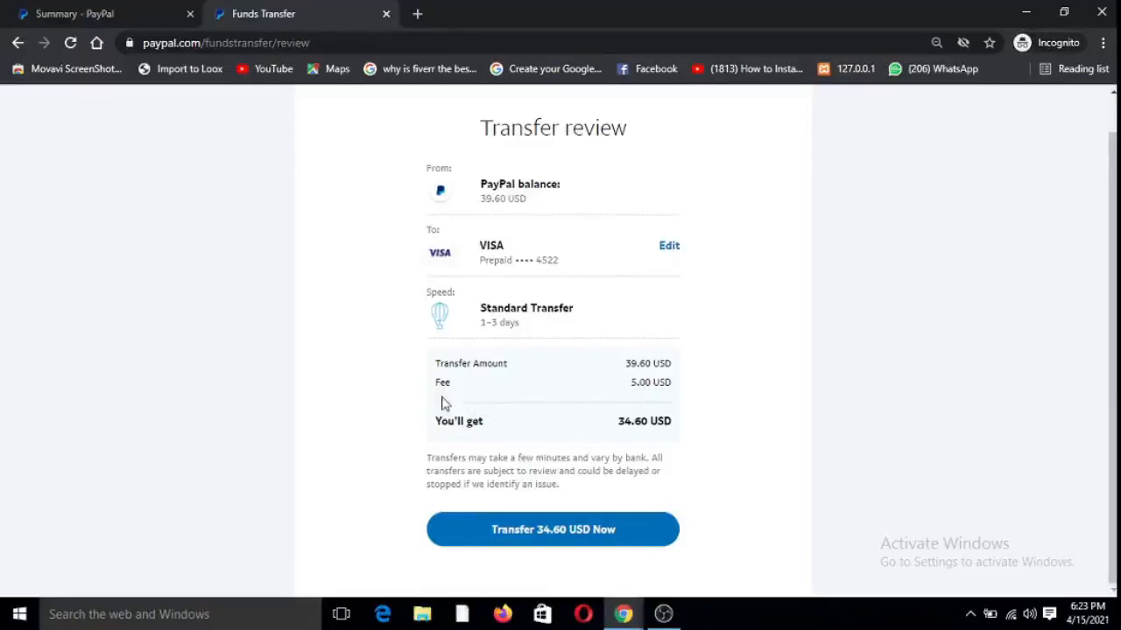
mouse_move(469, 407)
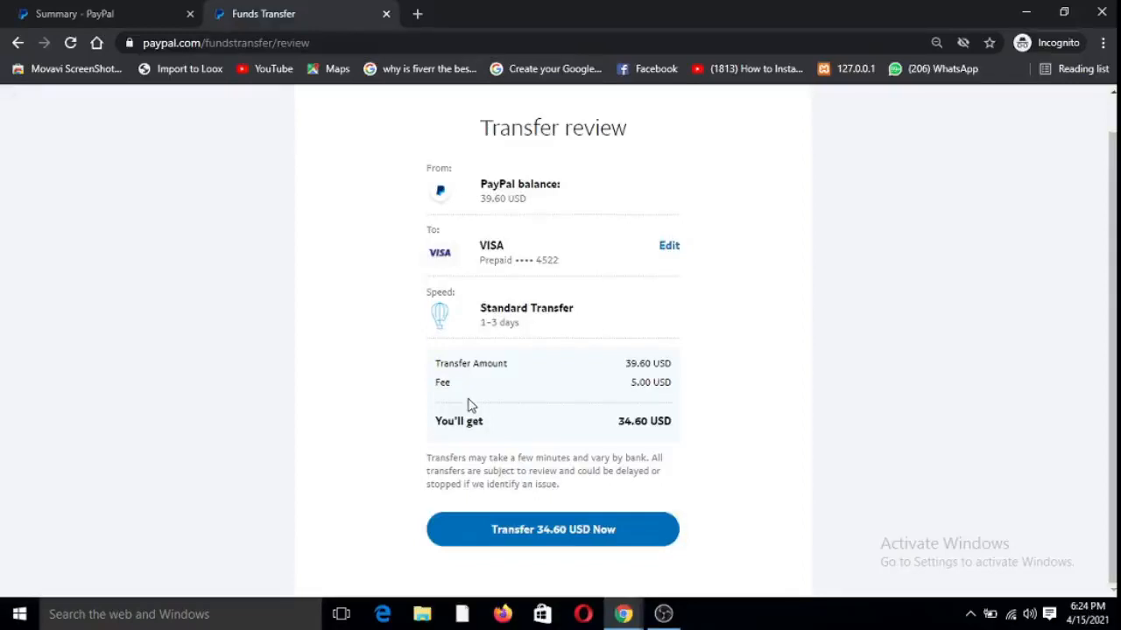
mouse_move(599, 290)
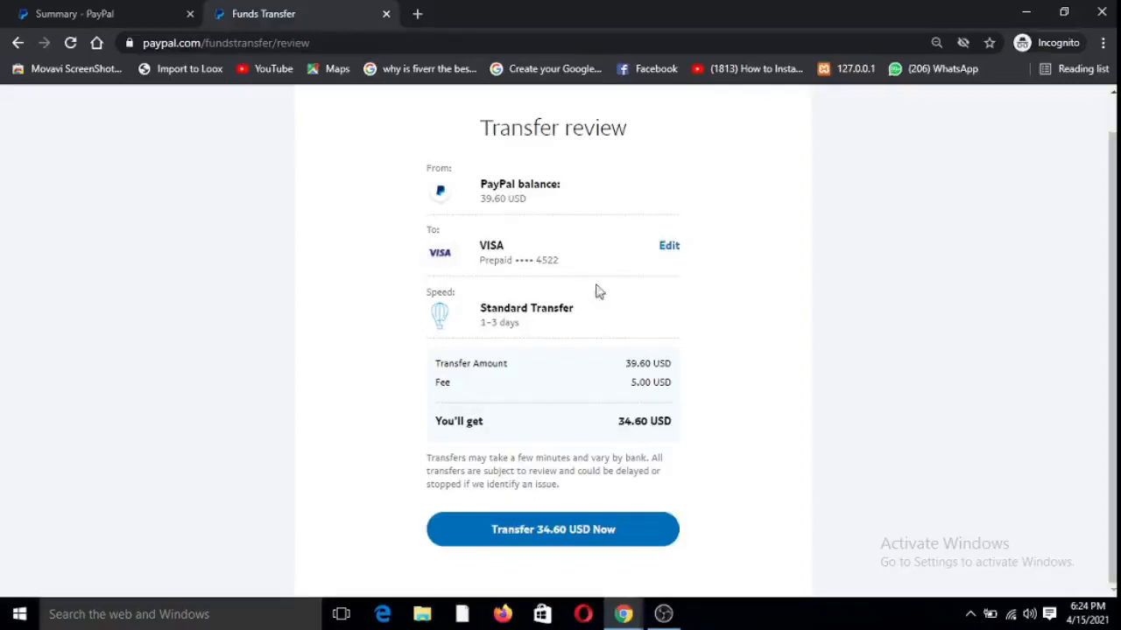
mouse_move(456, 387)
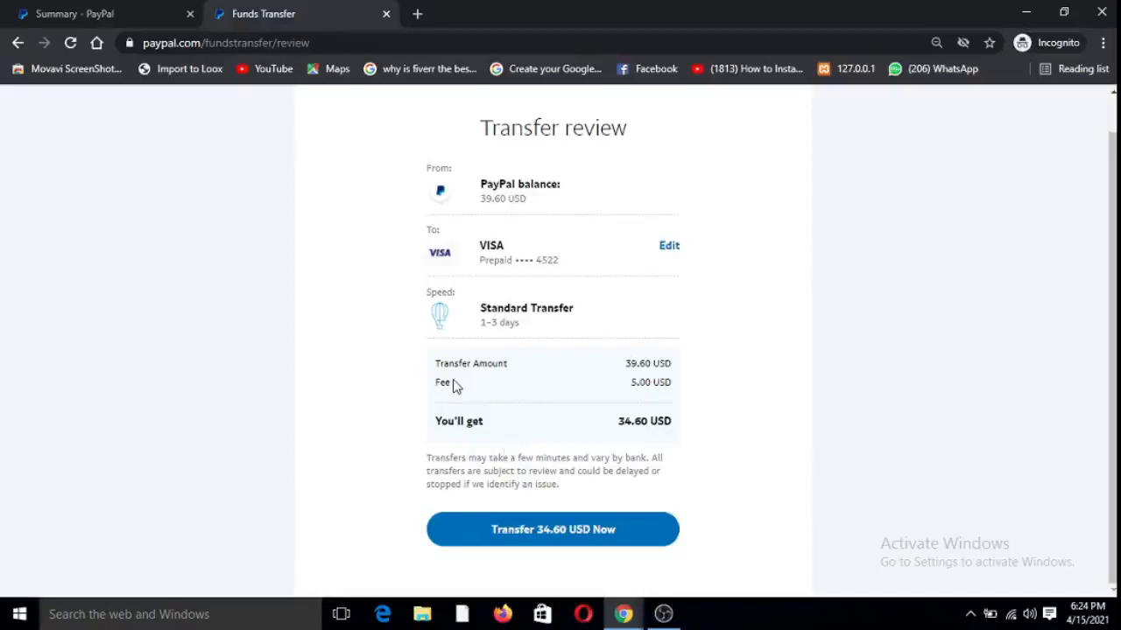
mouse_move(632, 387)
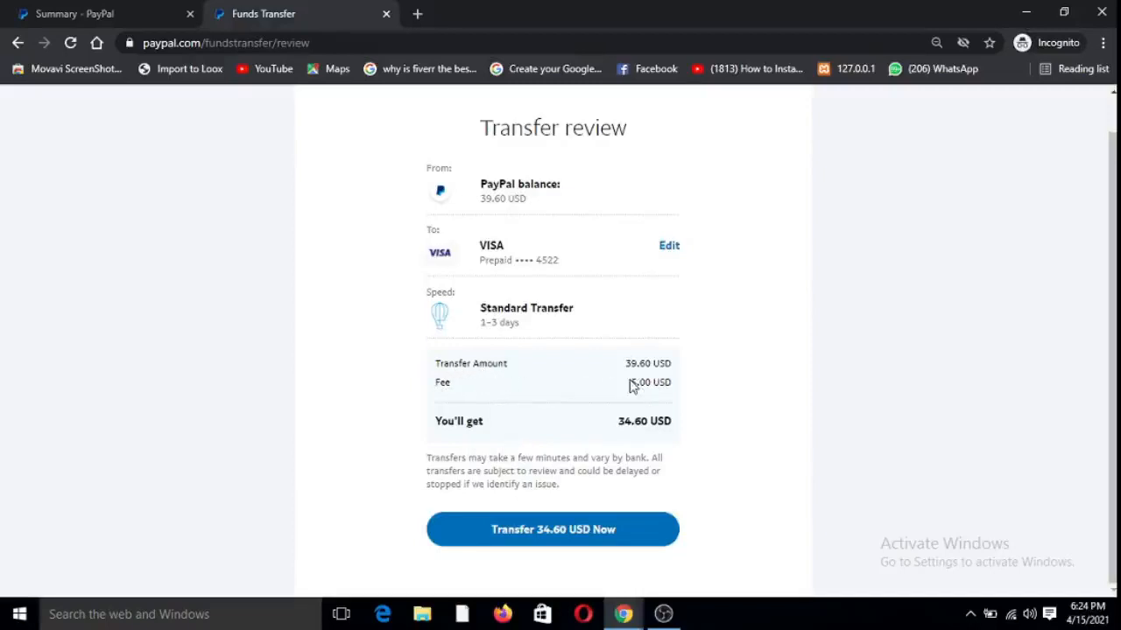
mouse_move(451, 447)
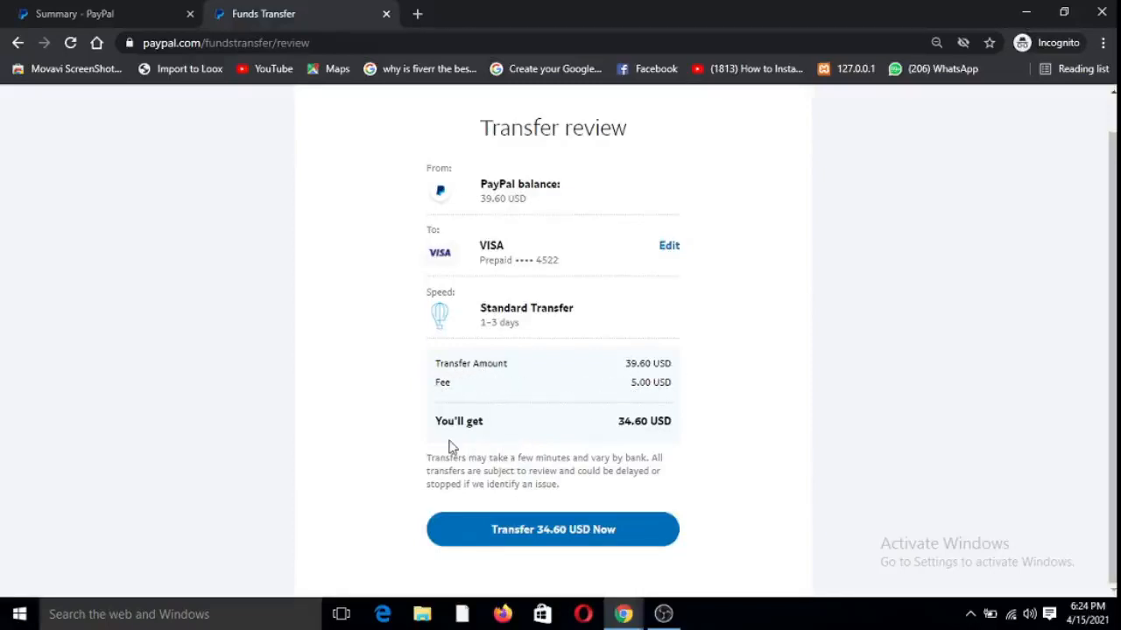
mouse_move(650, 448)
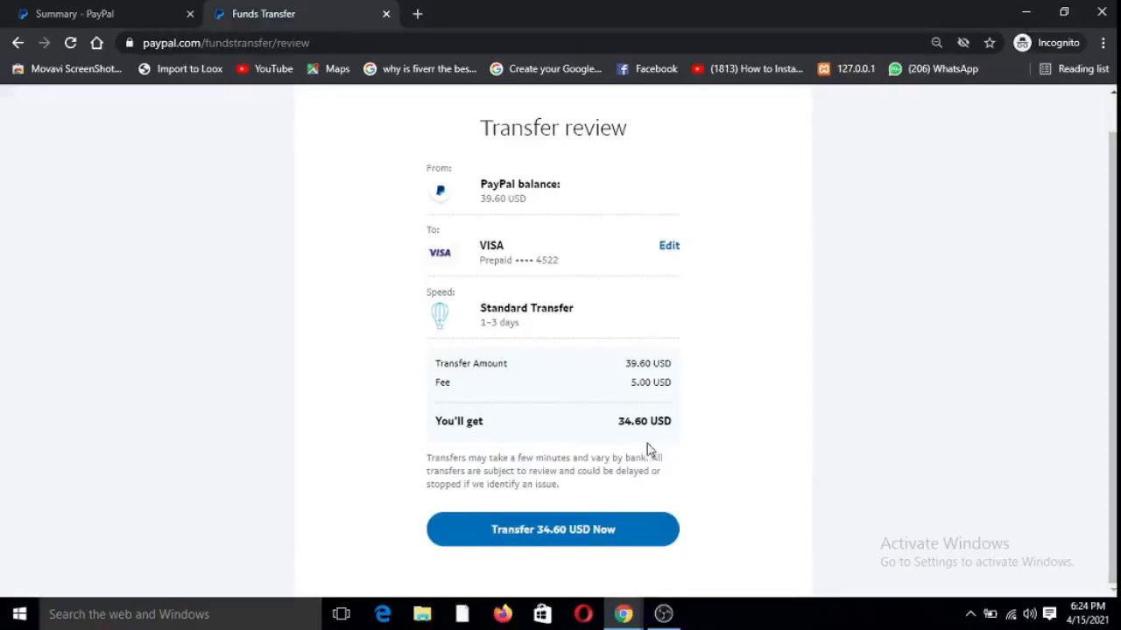
mouse_move(668, 452)
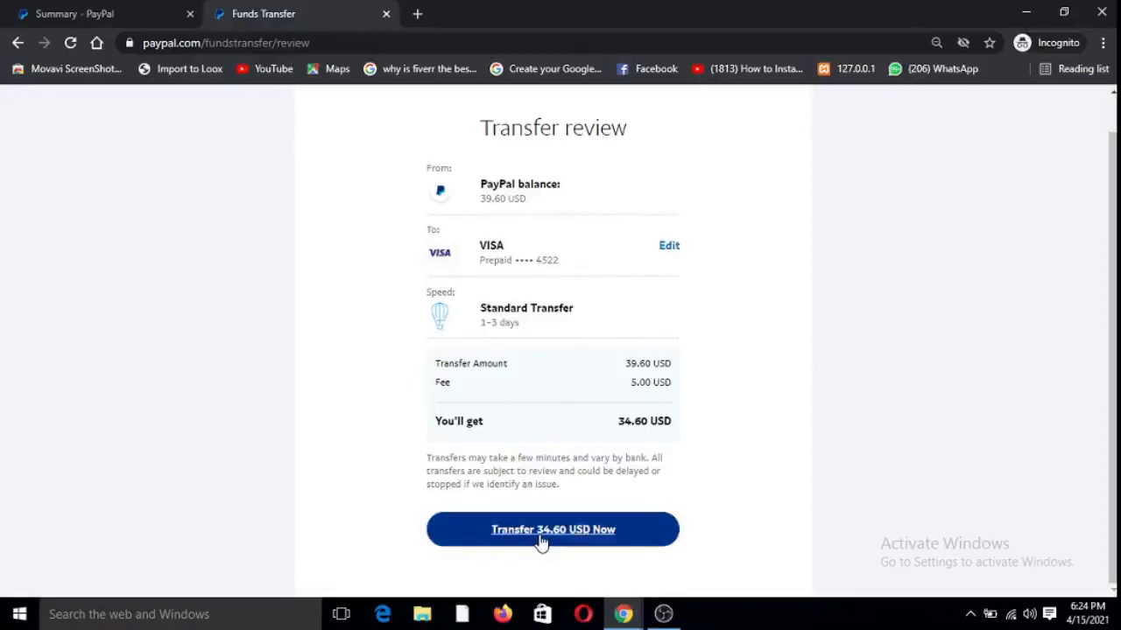
Confirm 'Transfer 34.60 USD Now' and reach the 'You transferred 34.60 USD' page
click(553, 529)
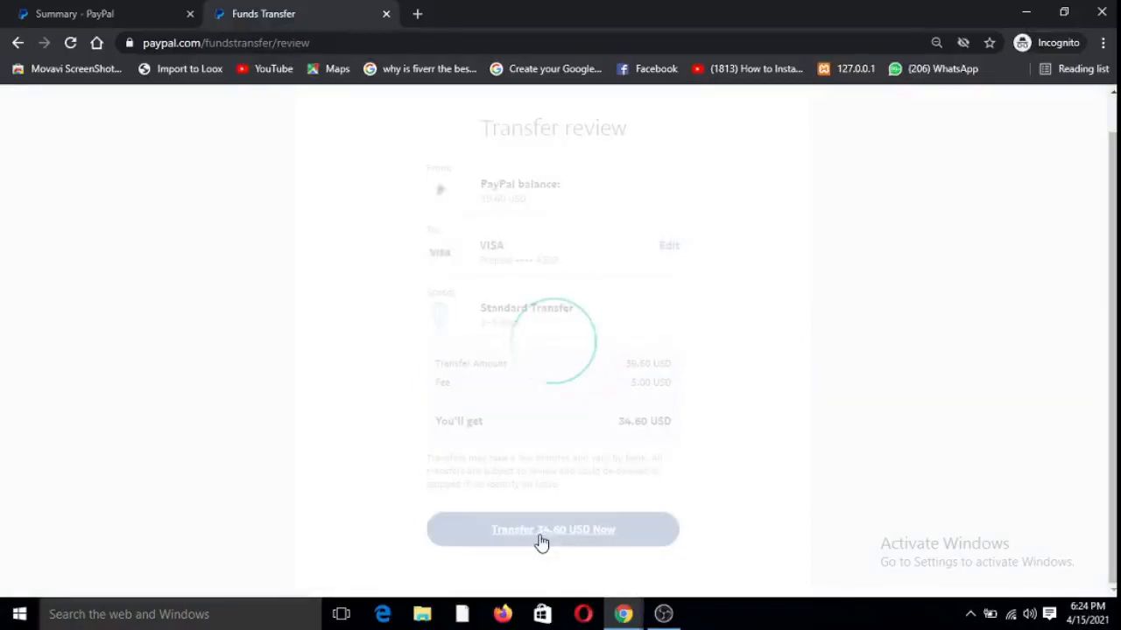
click(553, 529)
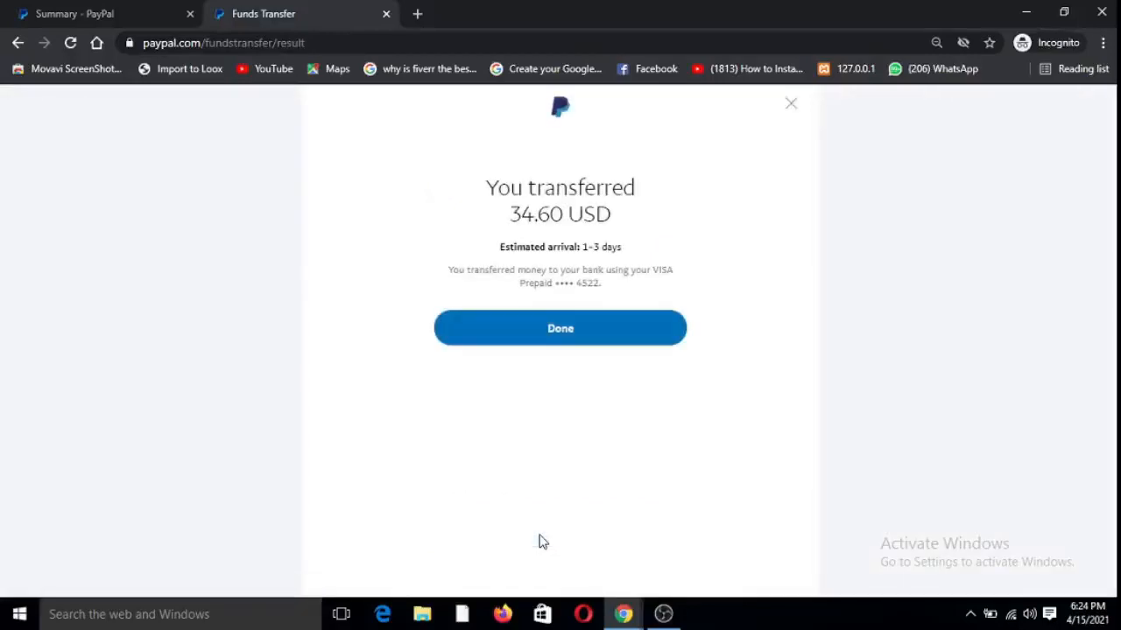